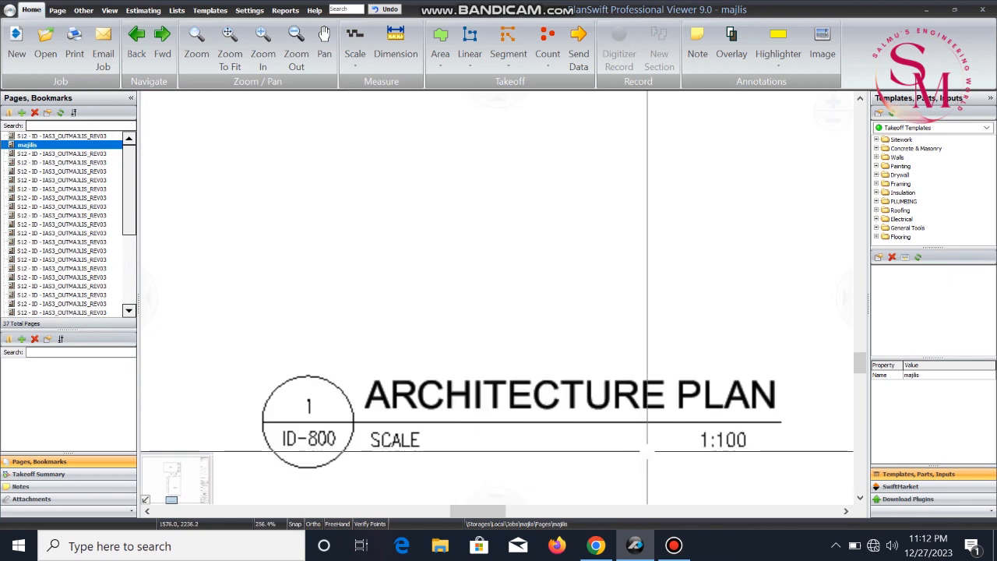
Step: Zoom out, fit the sheet, and zoom in on the dining and majlis area
click(296, 39)
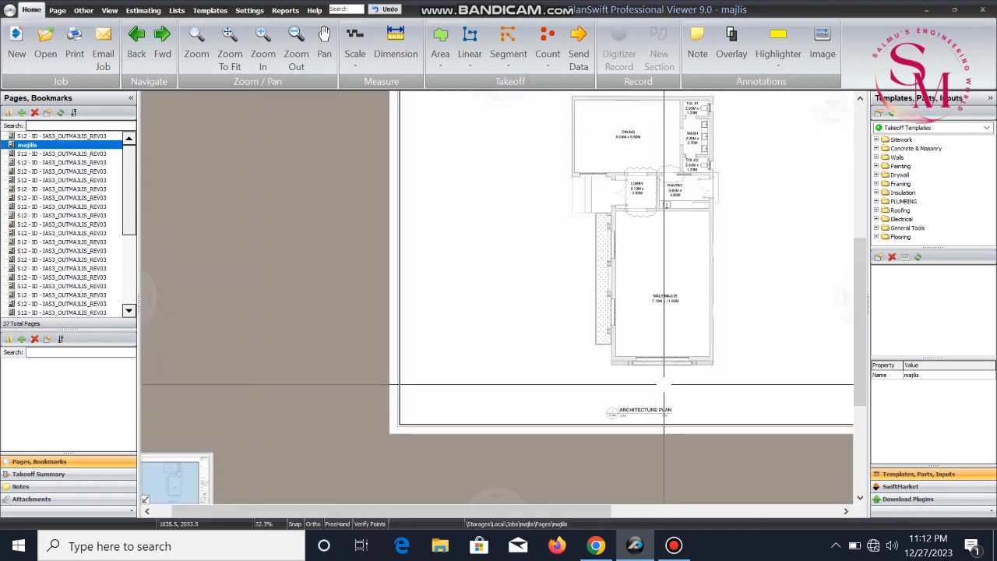
click(229, 39)
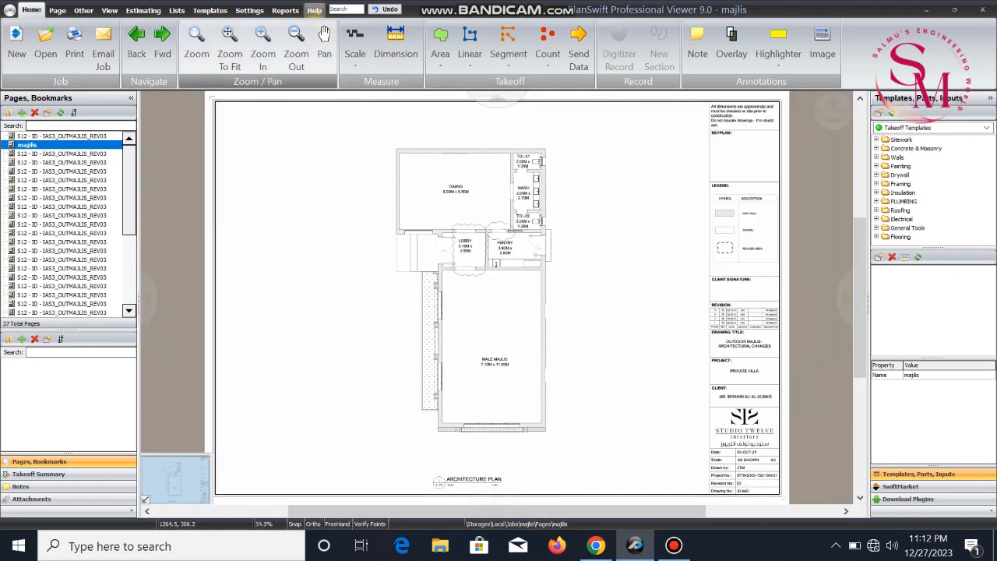
click(355, 43)
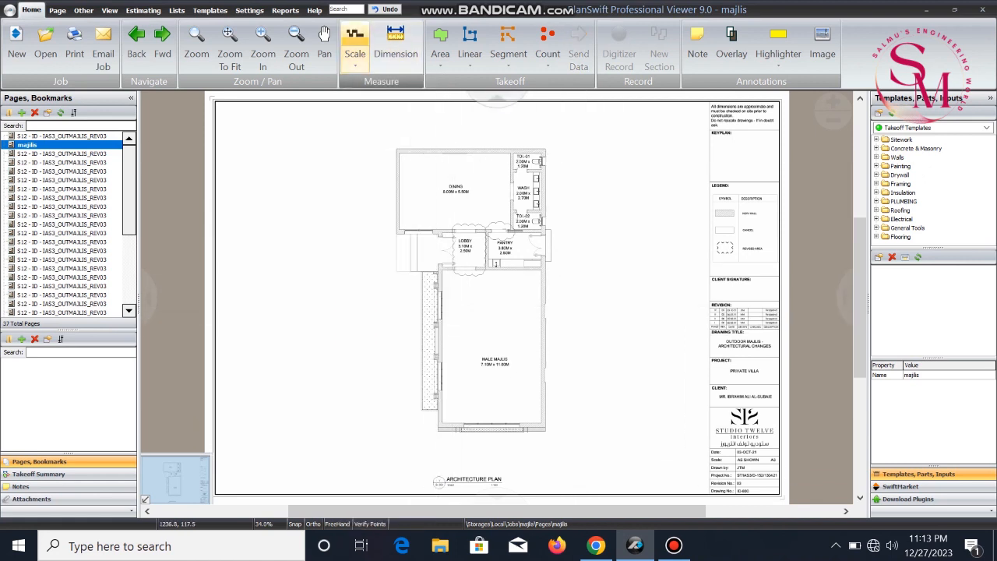
click(355, 39)
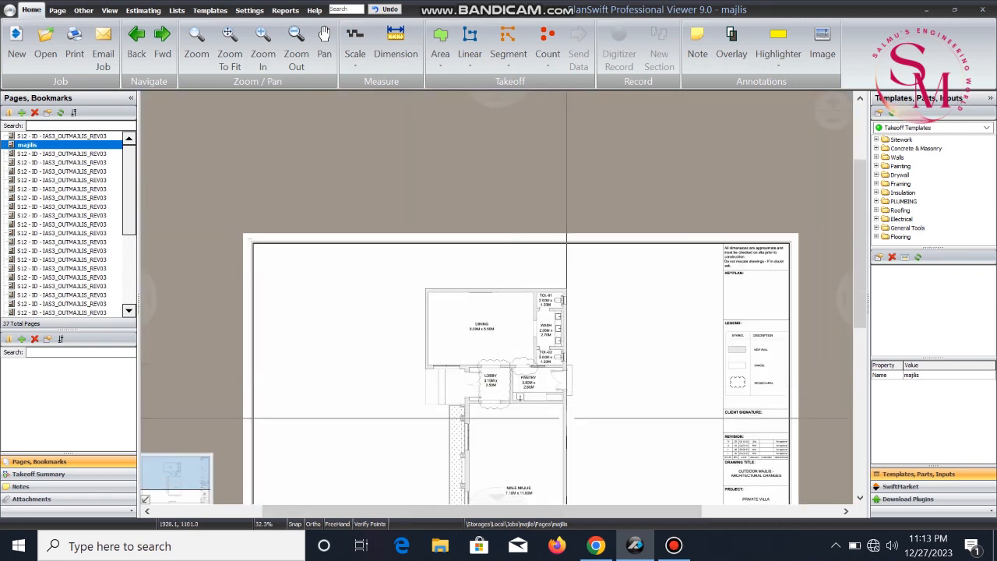
click(262, 39)
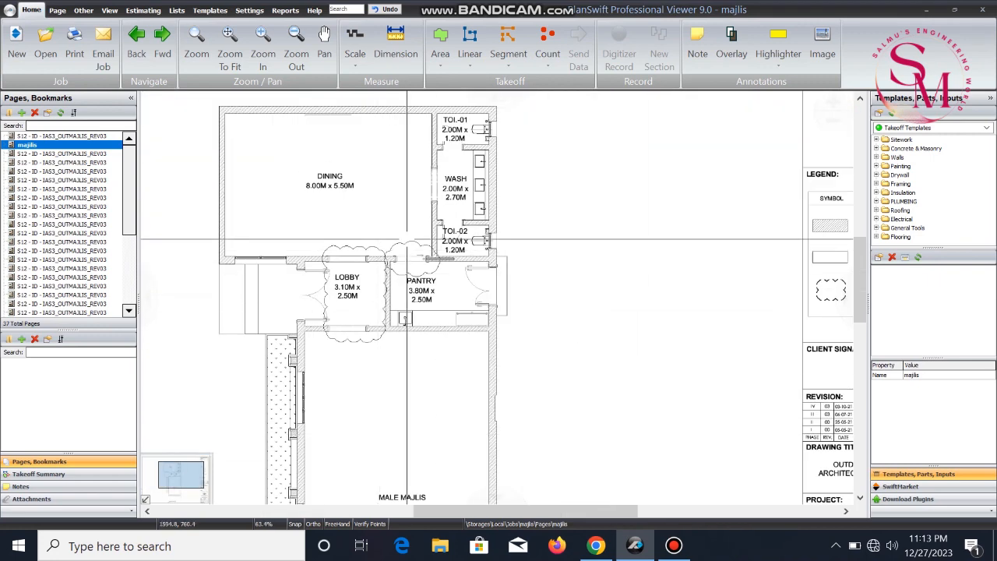
click(263, 39)
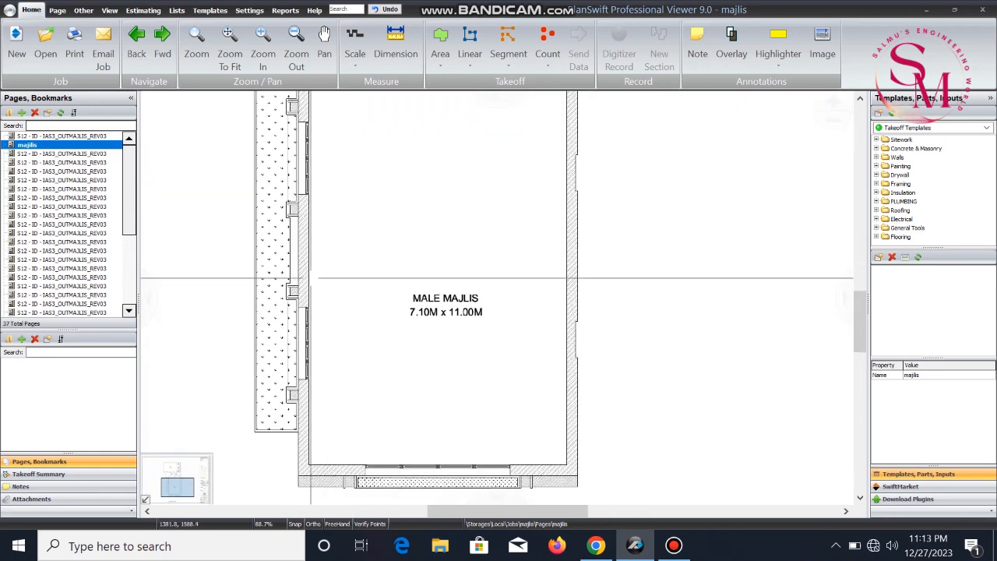
Step: Open the lighting layout sheet and zoom in on the dining room's top dimension string
click(63, 189)
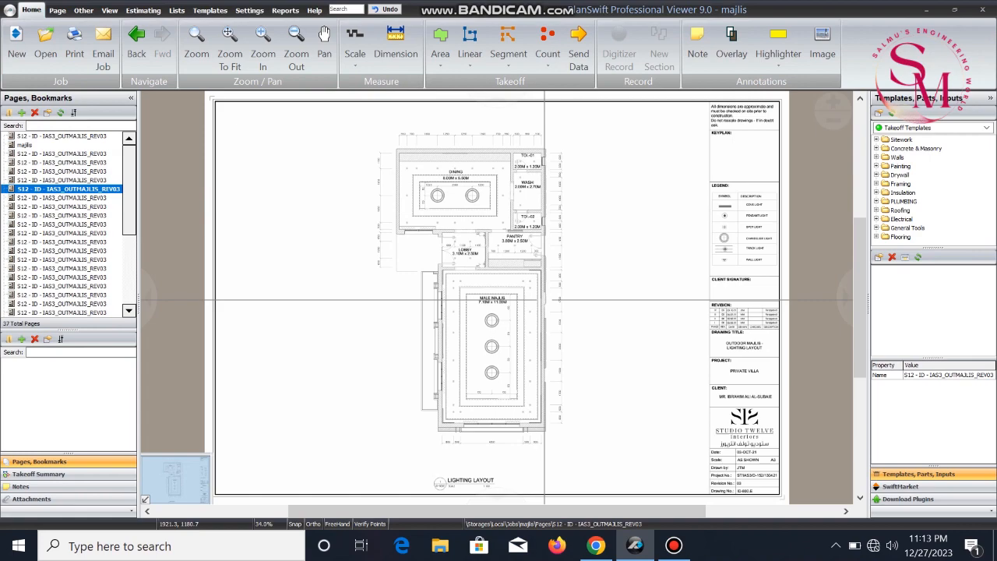
click(62, 153)
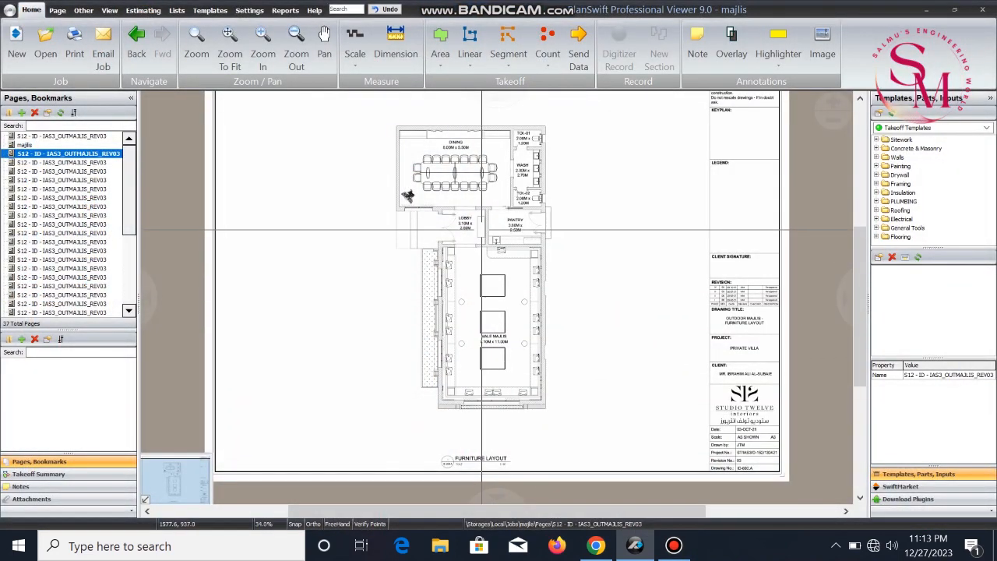
click(62, 162)
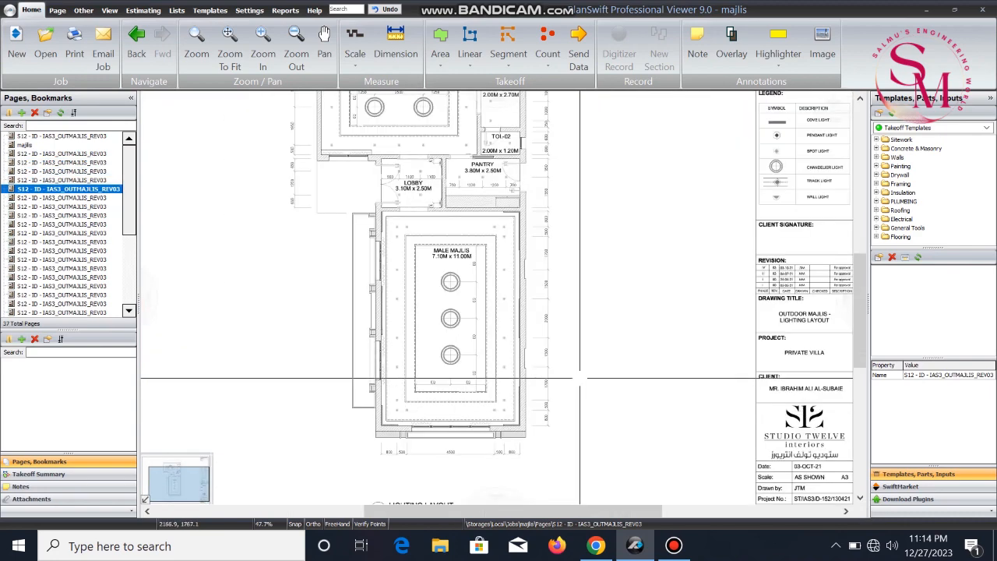
click(324, 38)
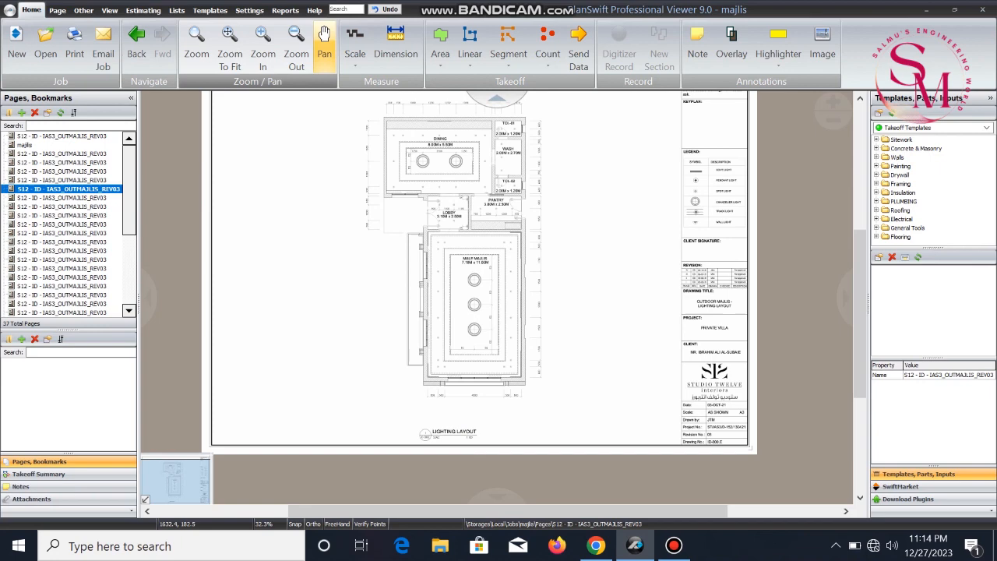
click(262, 43)
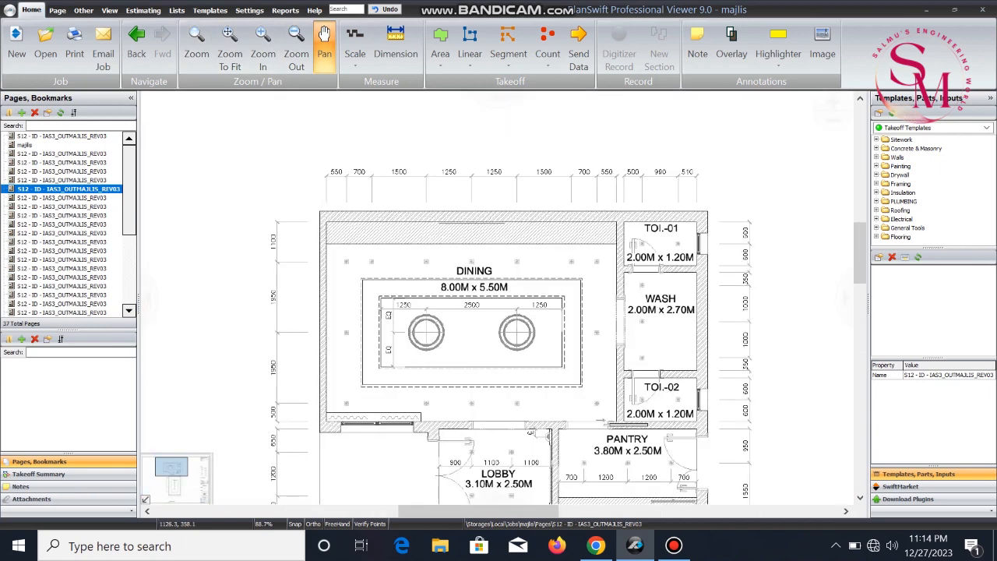
click(263, 39)
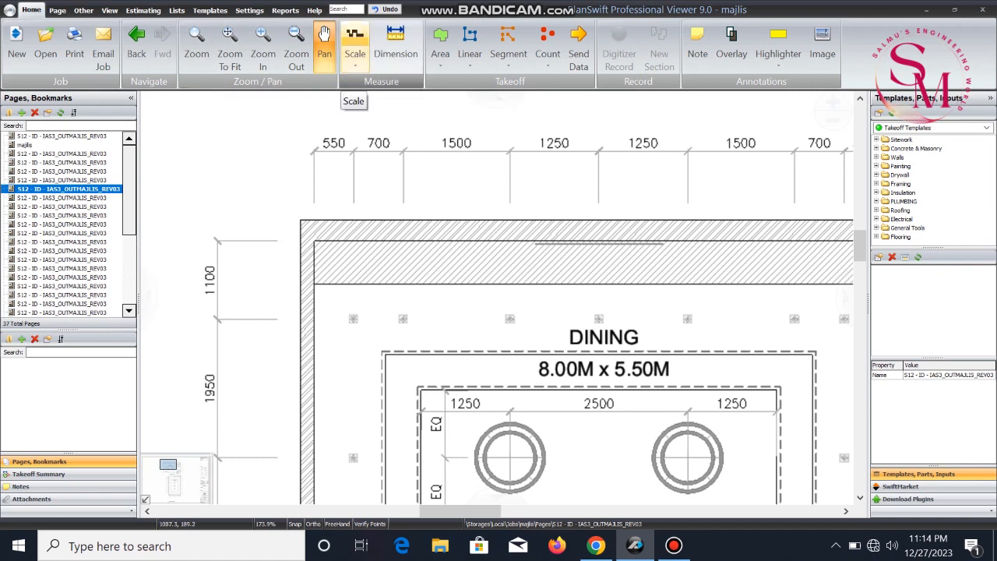
Step: Confirm a 1.5 m scale length and pick the first end of the 1500 dimension
click(355, 39)
text(1.5)
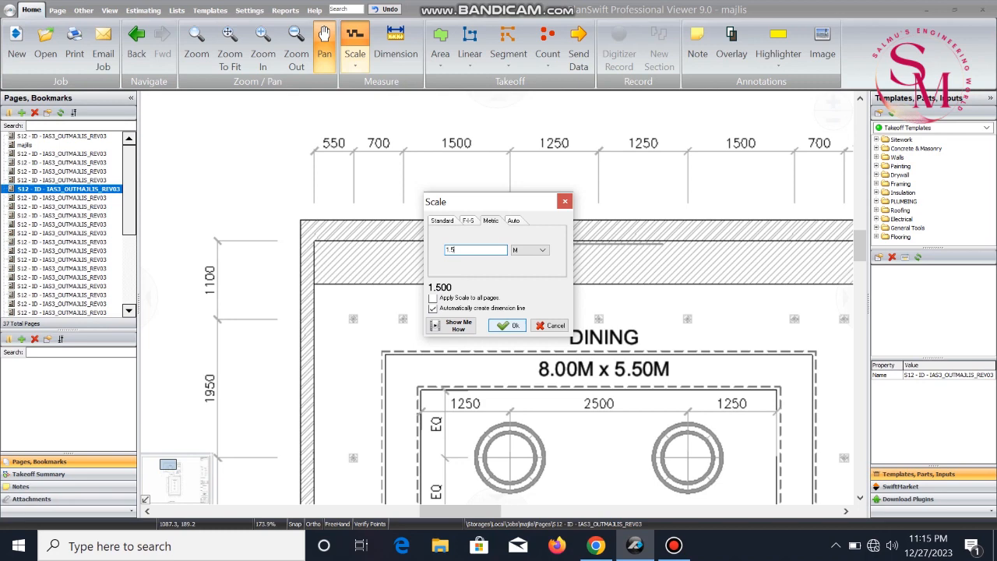
click(507, 325)
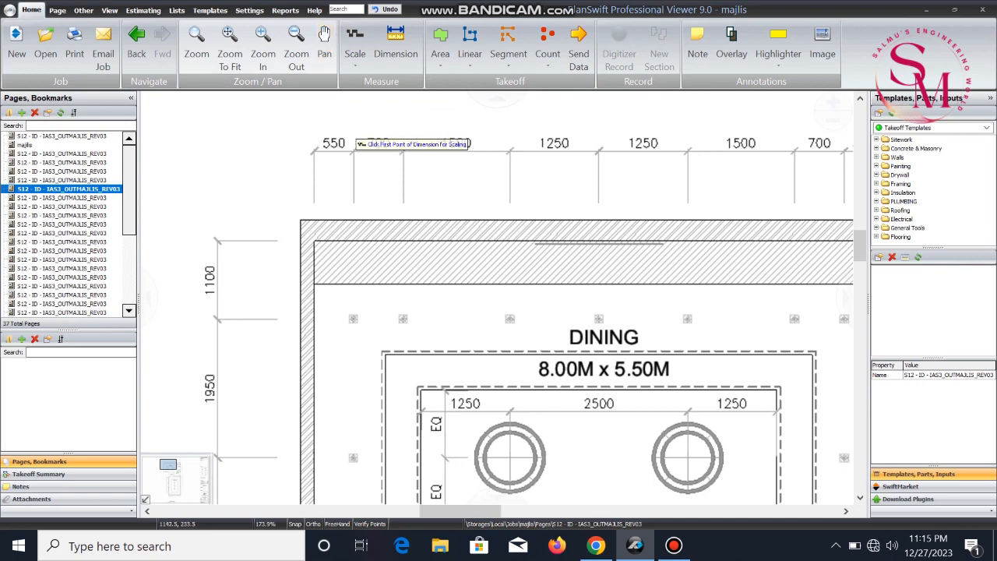
click(415, 143)
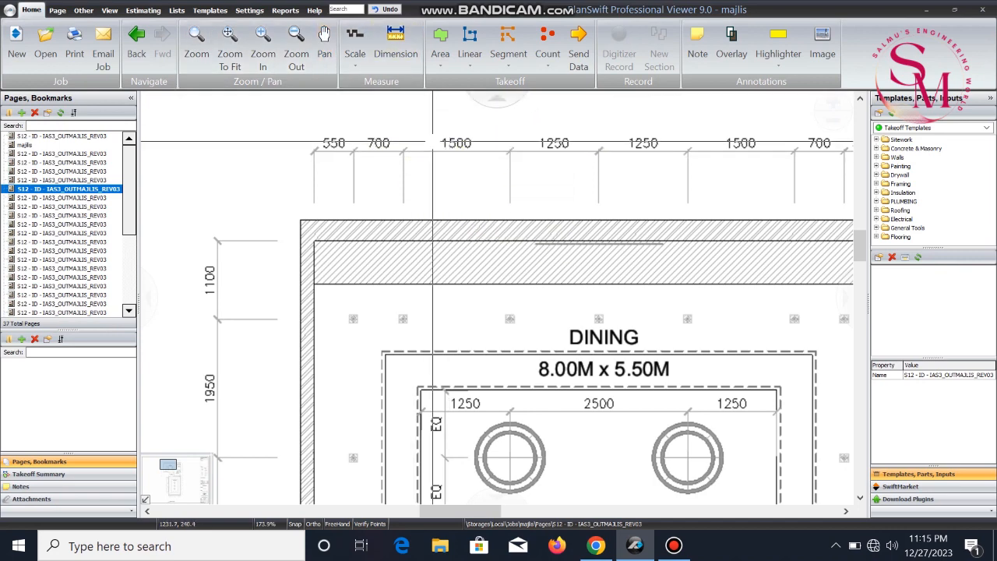
Step: Enter a 1.5 m scale and mark the 1500 span, creating a 1.500 M dimension
click(354, 39)
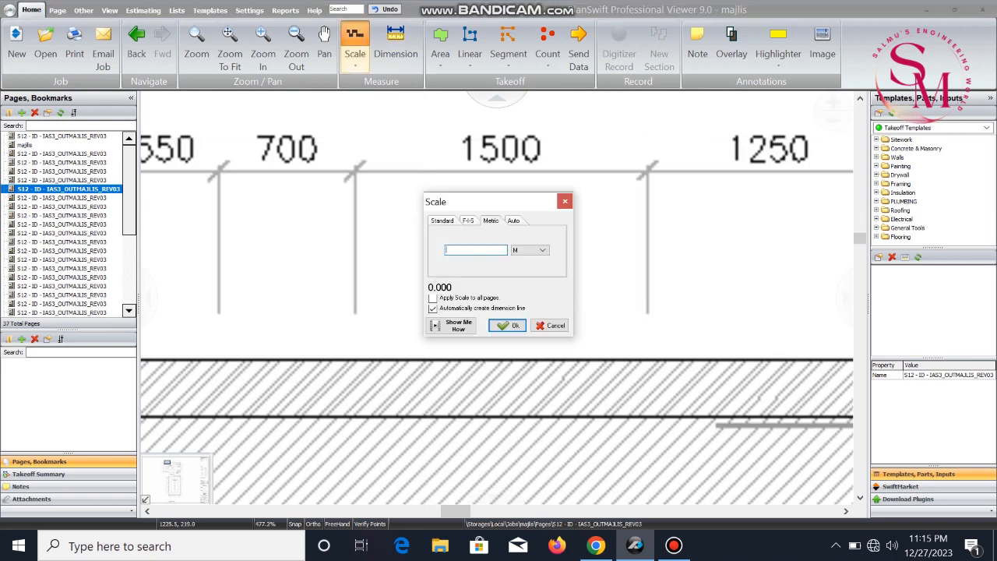
text(1.5)
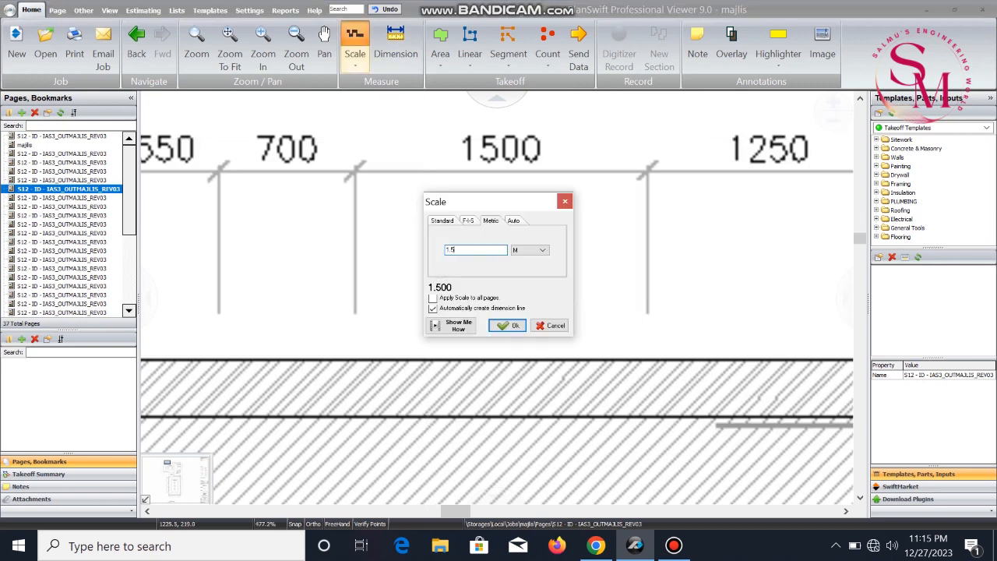
click(507, 325)
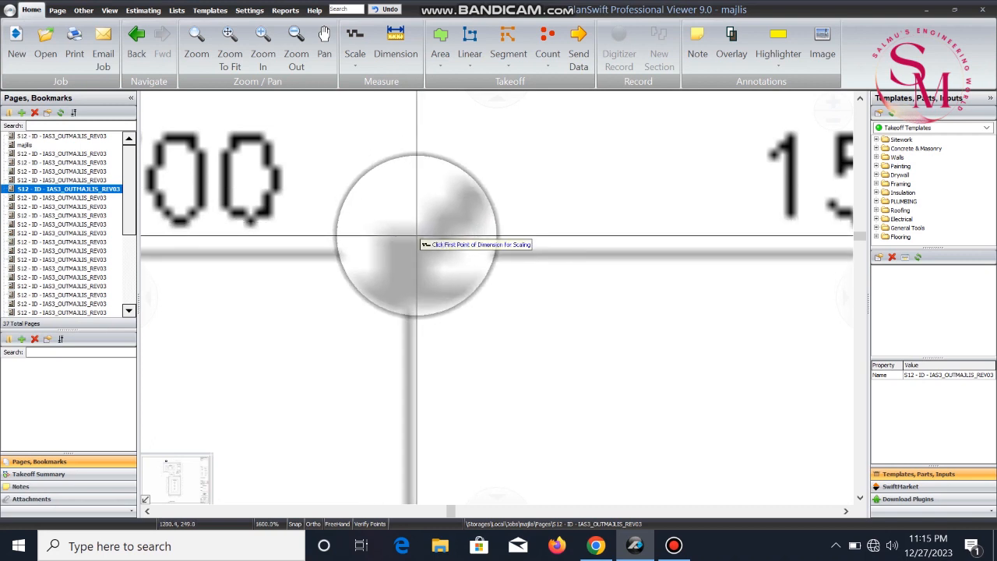
mouse_move(464, 267)
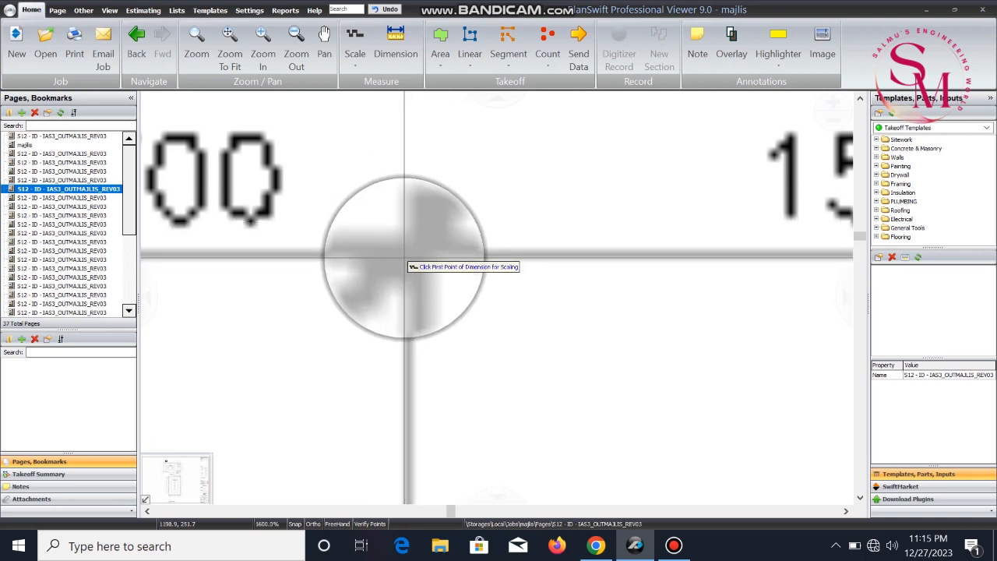
click(403, 255)
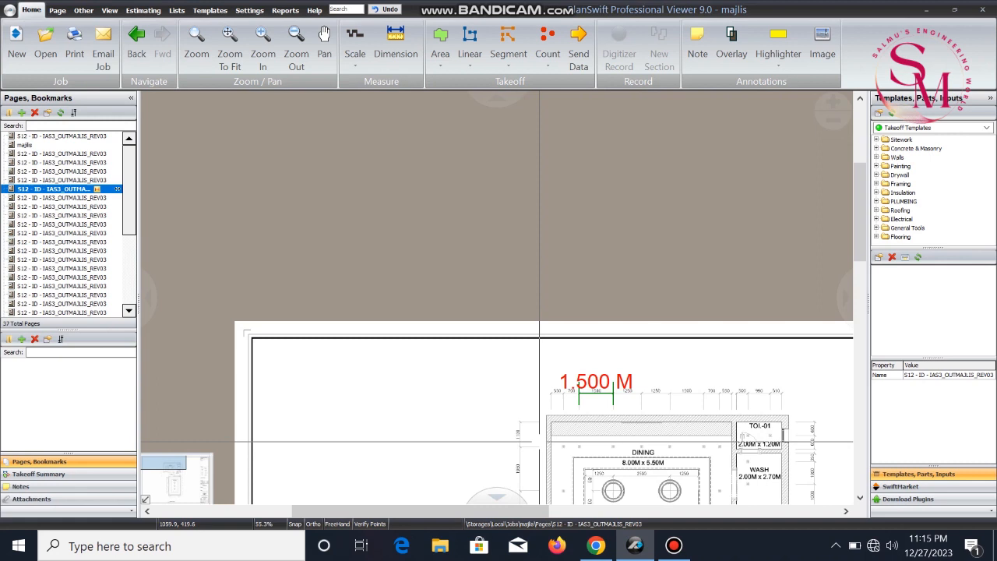
Step: Zoom out, then zoom in on the vertical 1100 dimension
click(296, 39)
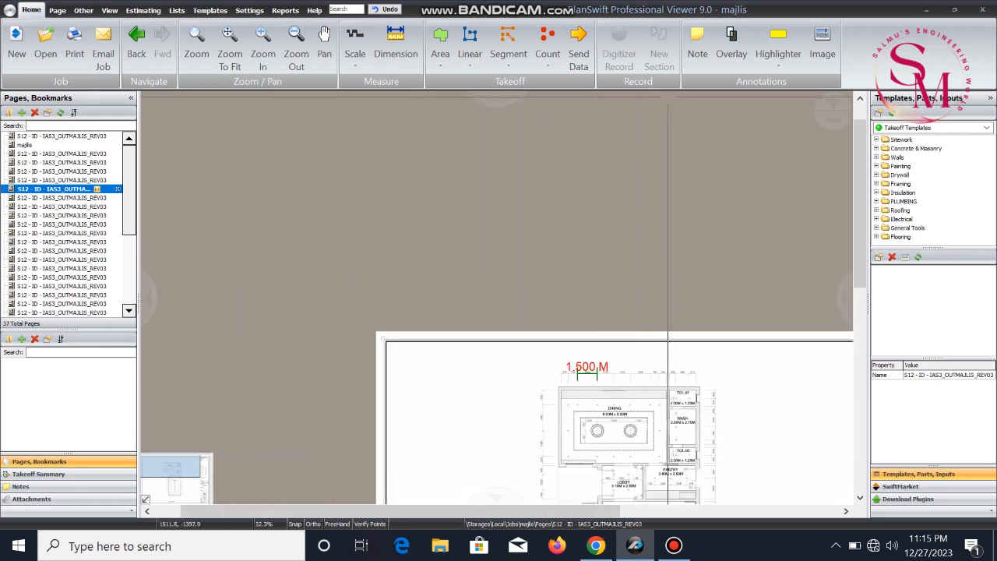
click(263, 42)
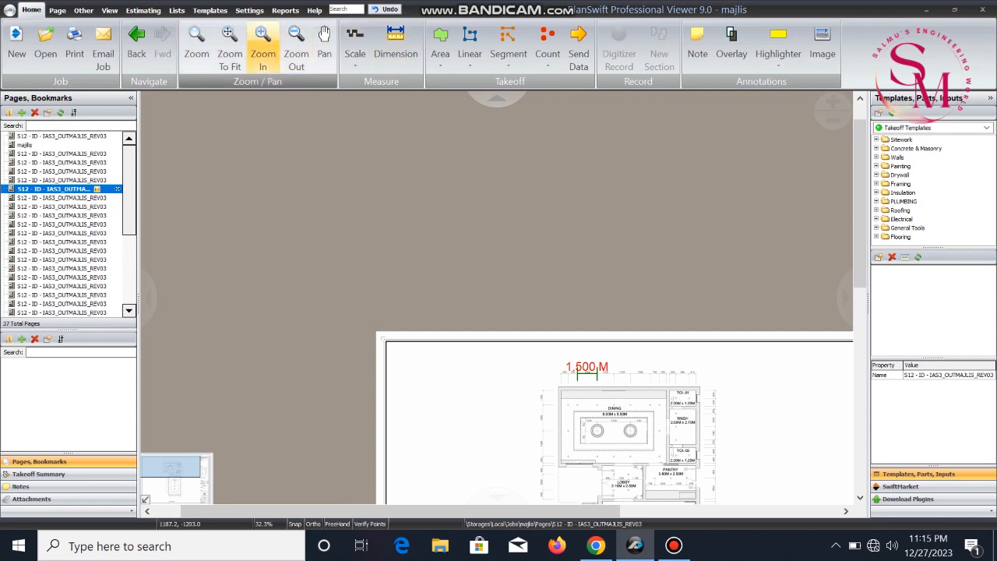
click(263, 39)
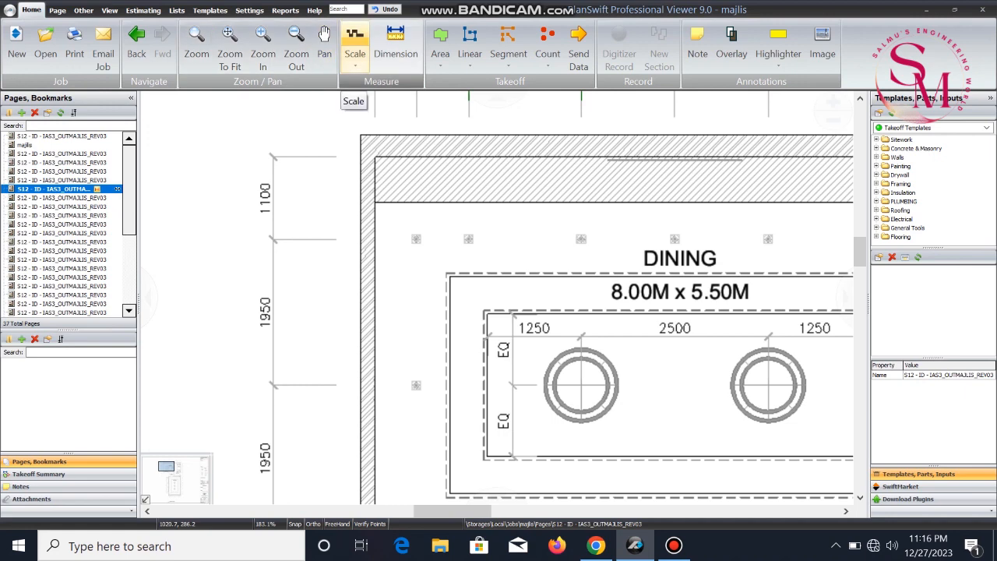
Step: Enter a 1.1 m scale length for the vertical 1100 dimension
click(354, 39)
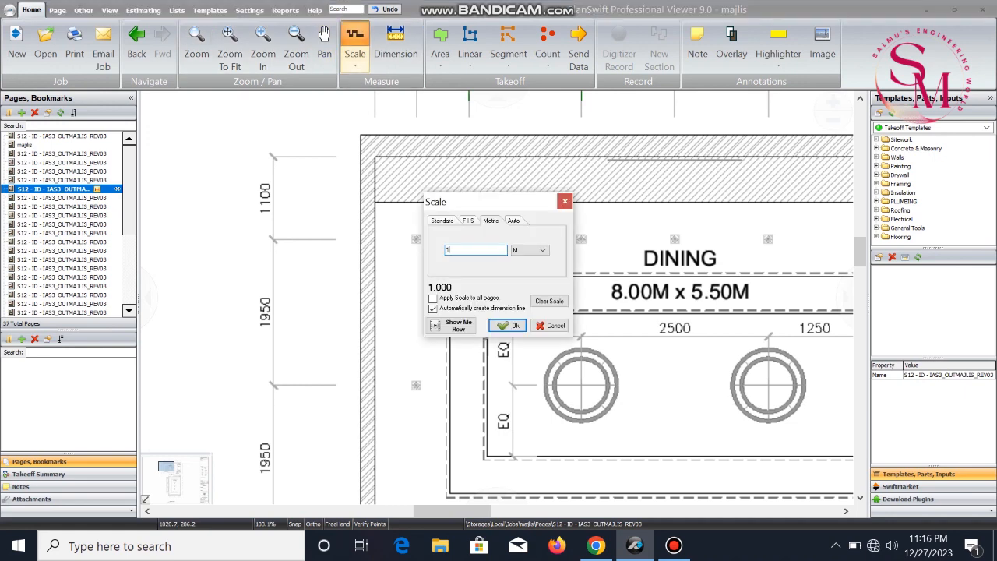
text(.1)
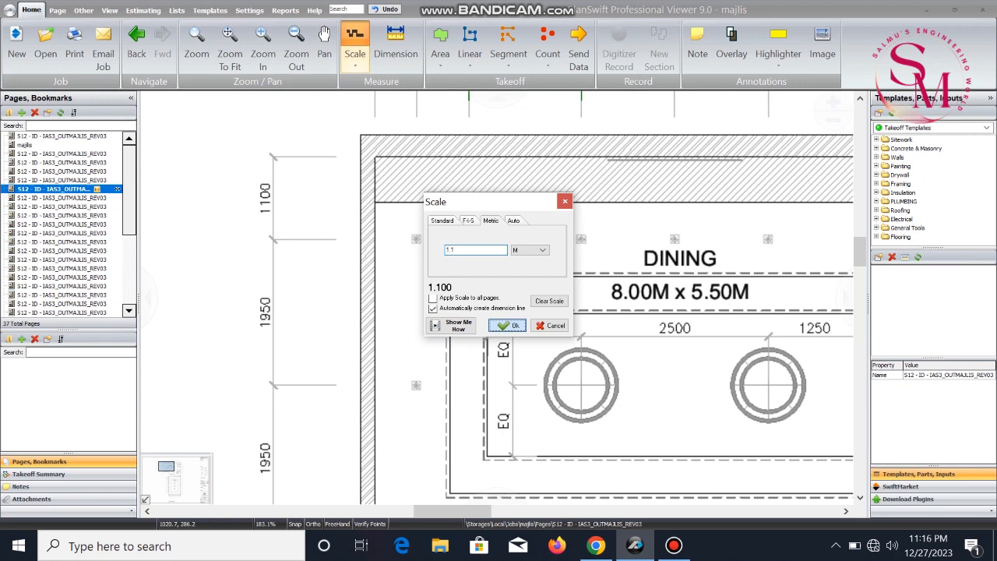
click(507, 325)
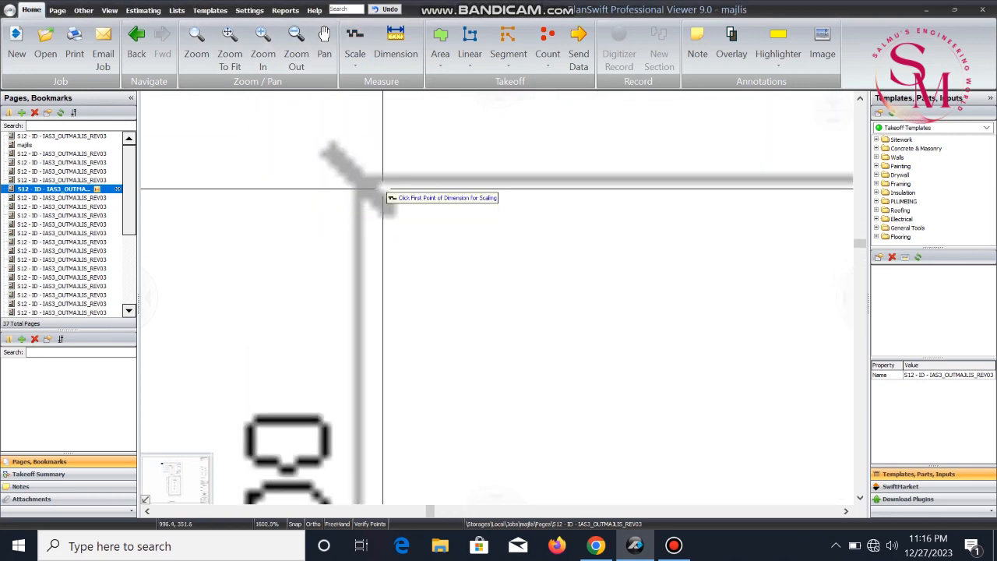
mouse_move(356, 184)
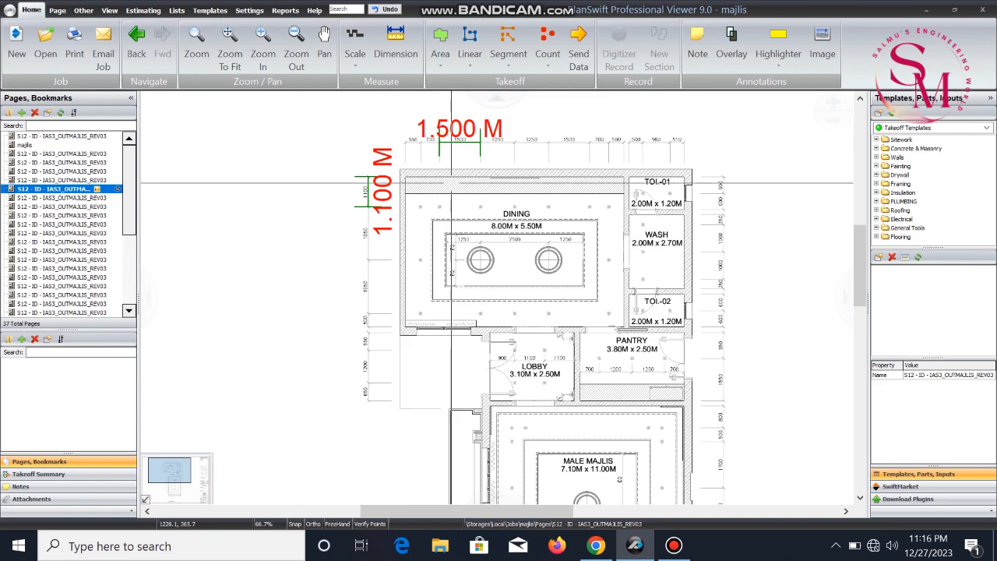
Step: Zoom in on the 1.100 M scale dimension, check its options, and start a new dimension
click(262, 42)
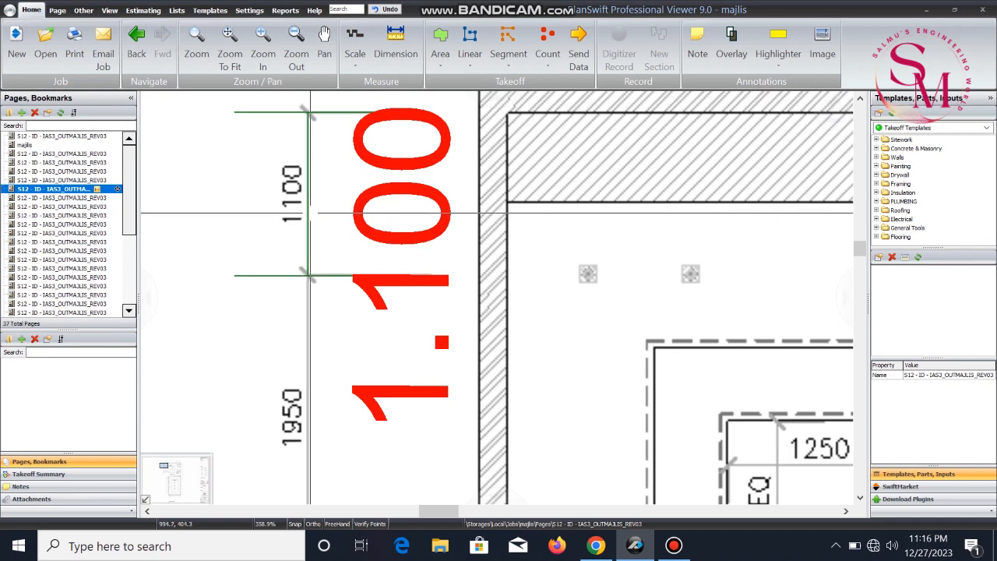
right_click(309, 222)
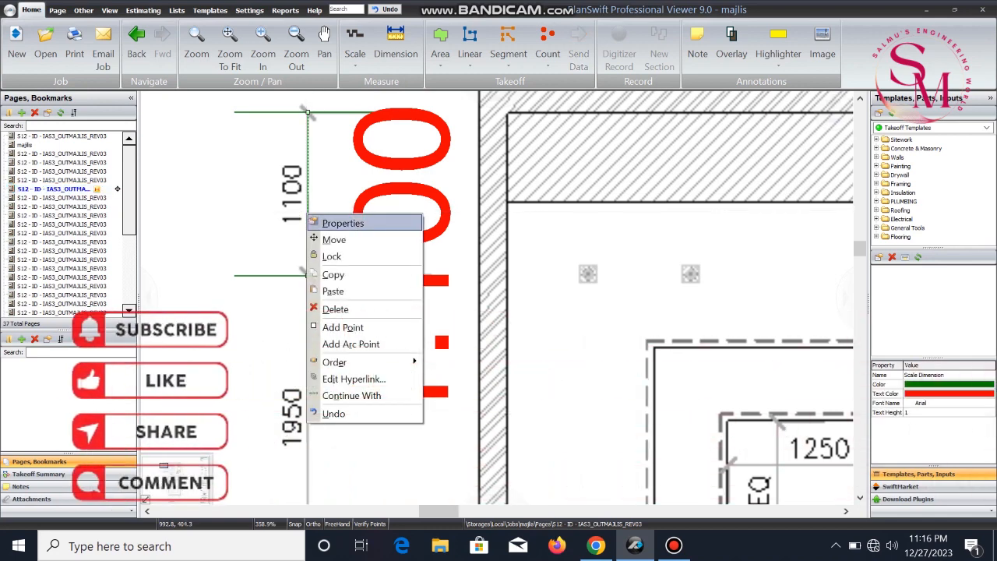
click(343, 222)
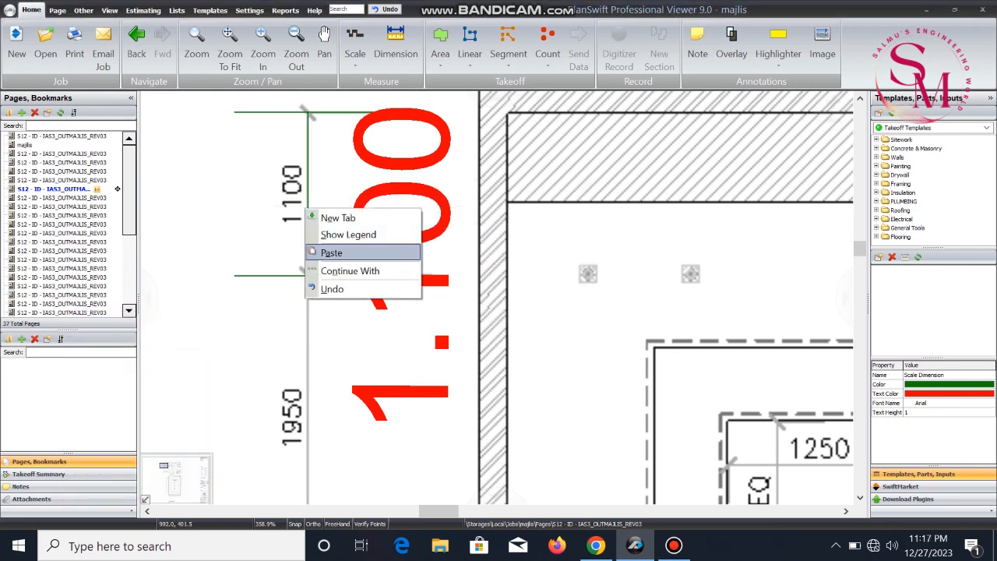
mouse_move(332, 288)
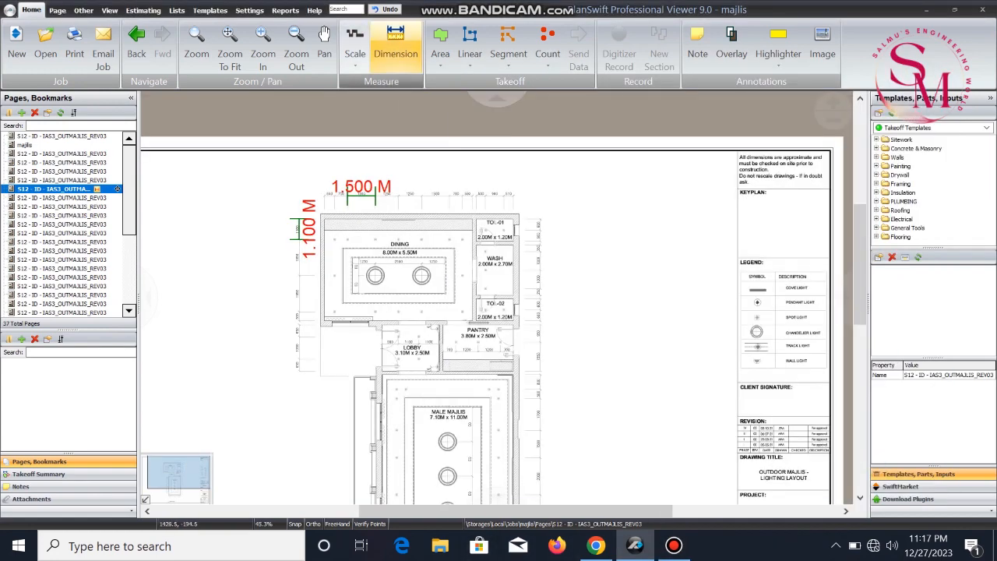
click(619, 44)
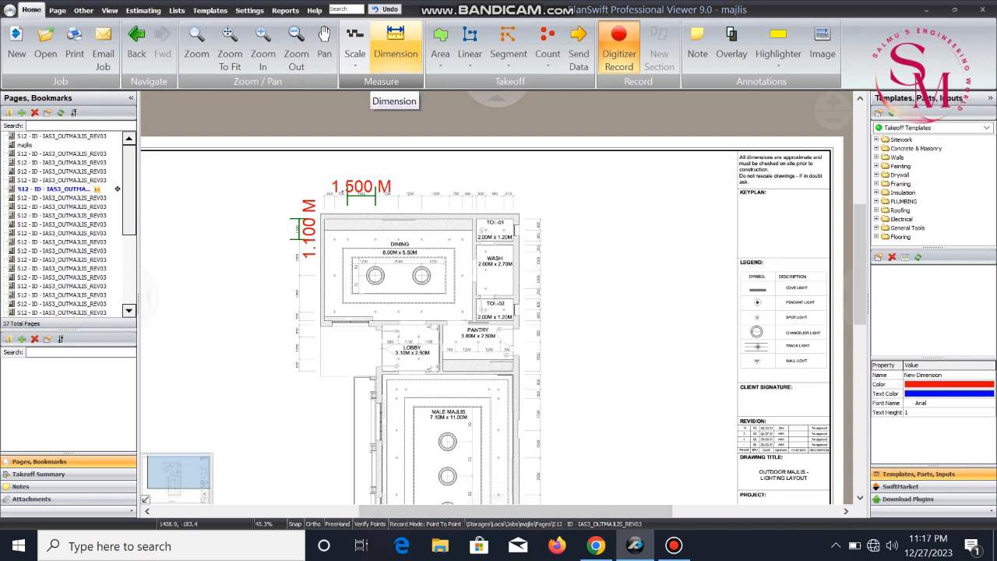